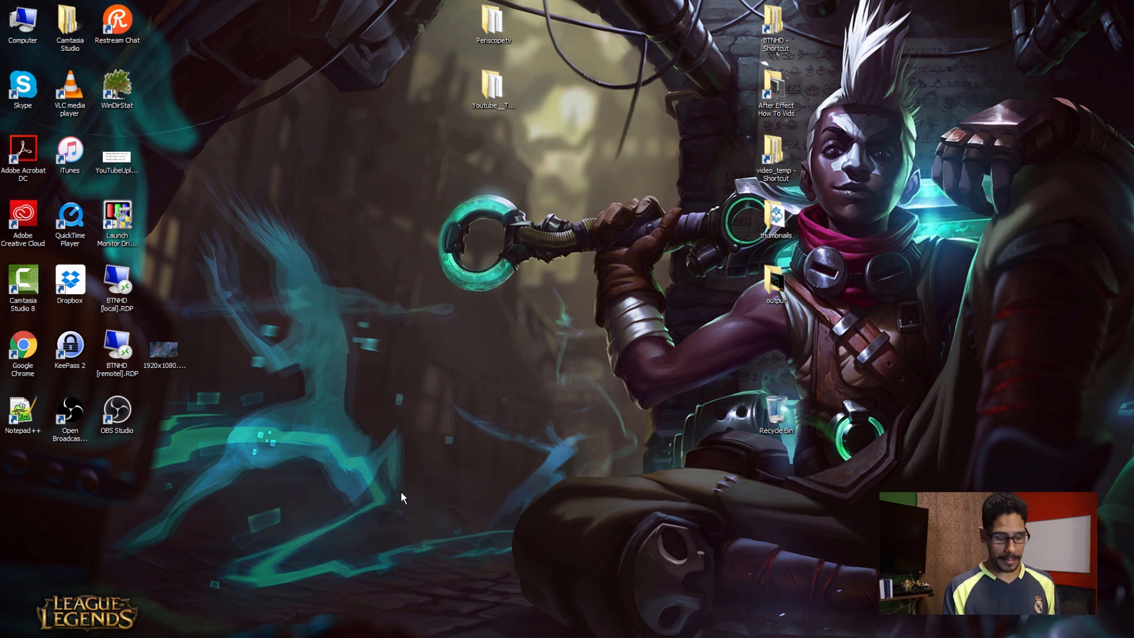
Step: Launch a Command Prompt window from the Run dialog with cmd
{"action": "key", "text": "win+r"}
{"action": "type", "text": "w"}
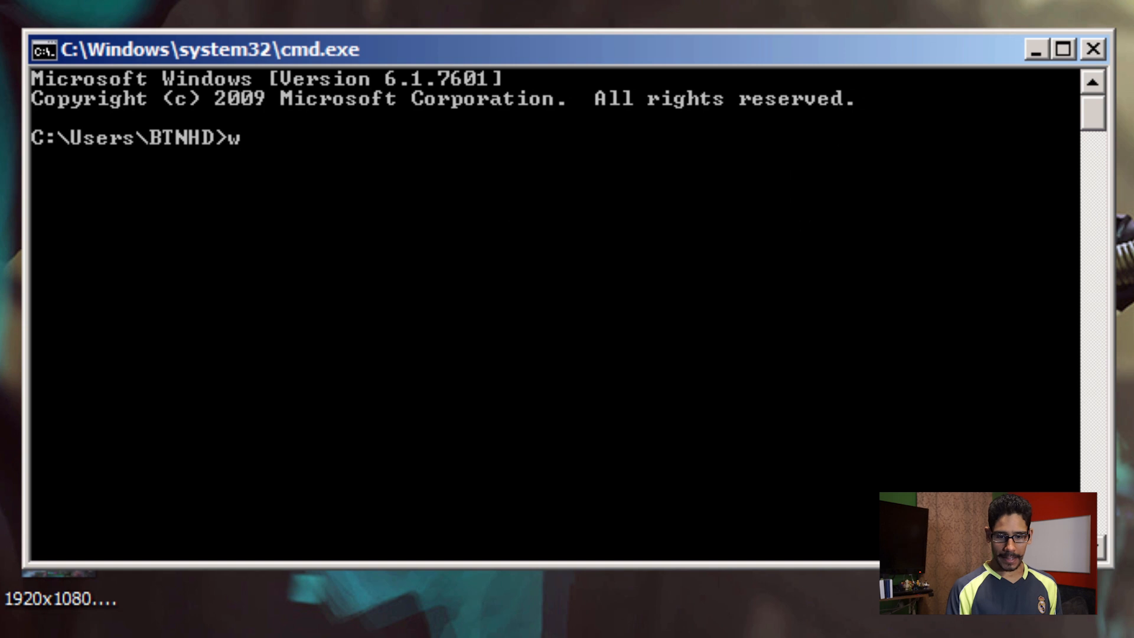
Step: Run wmic memorychip get banklabel,devicelocator,capacity,tag to list both RAM modules
{"action": "type", "text": "mic me"}
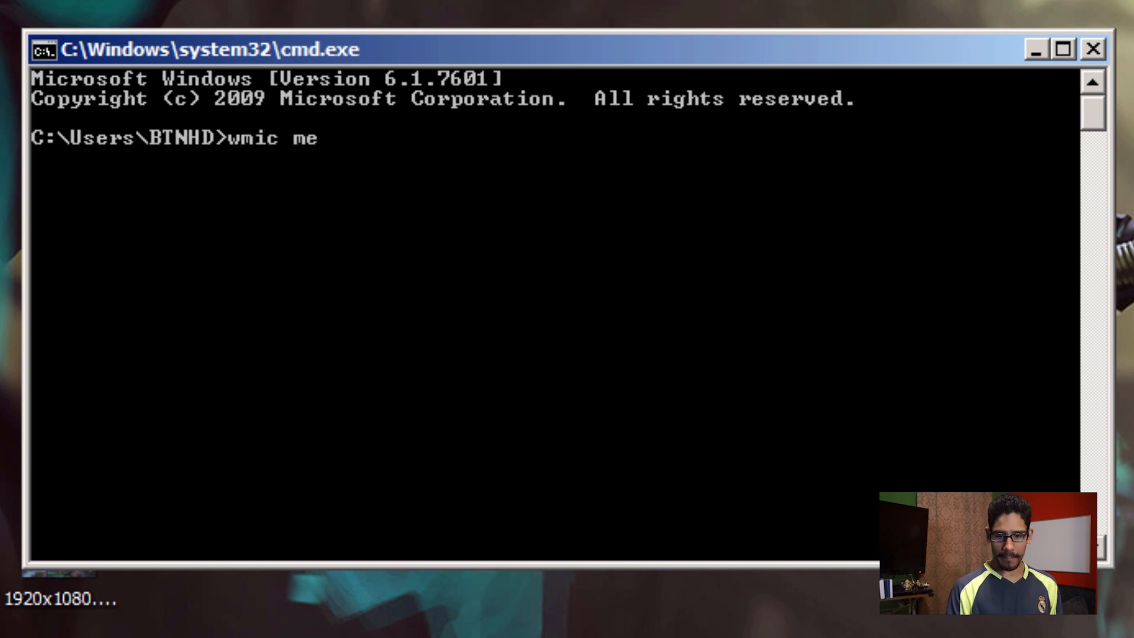
{"action": "type", "text": "mory"}
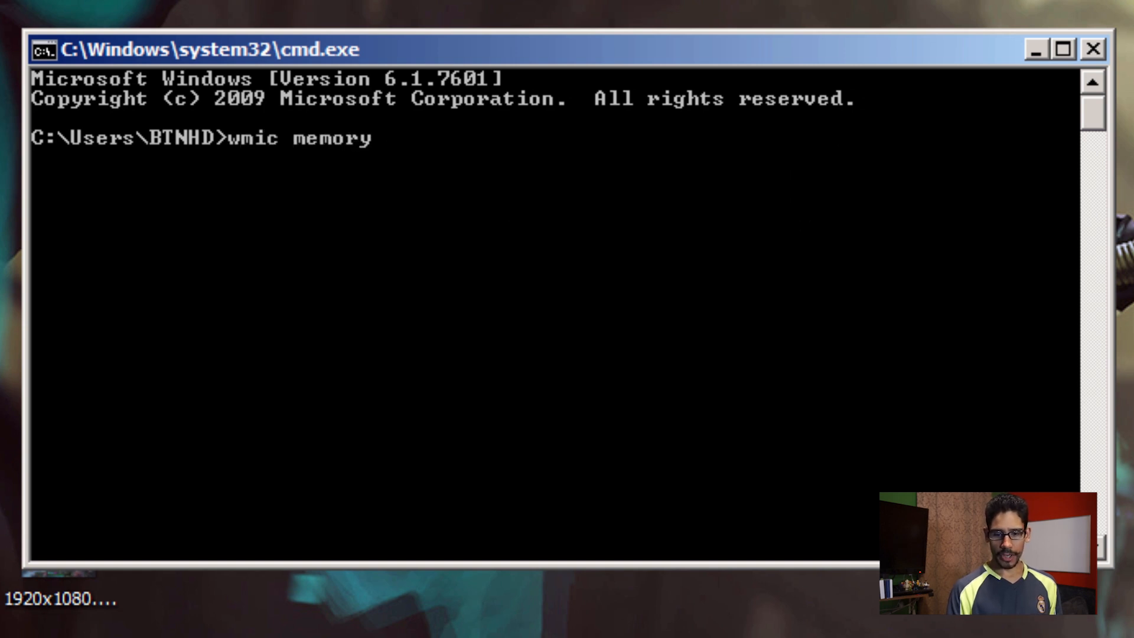
{"action": "type", "text": "chip g"}
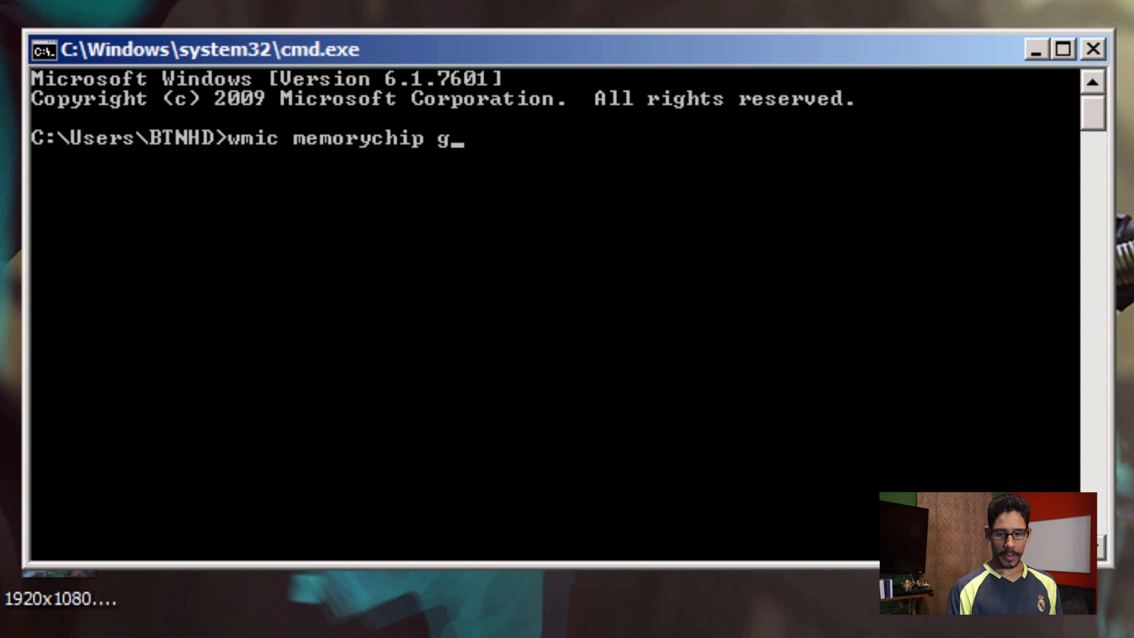
{"action": "type", "text": "et"}
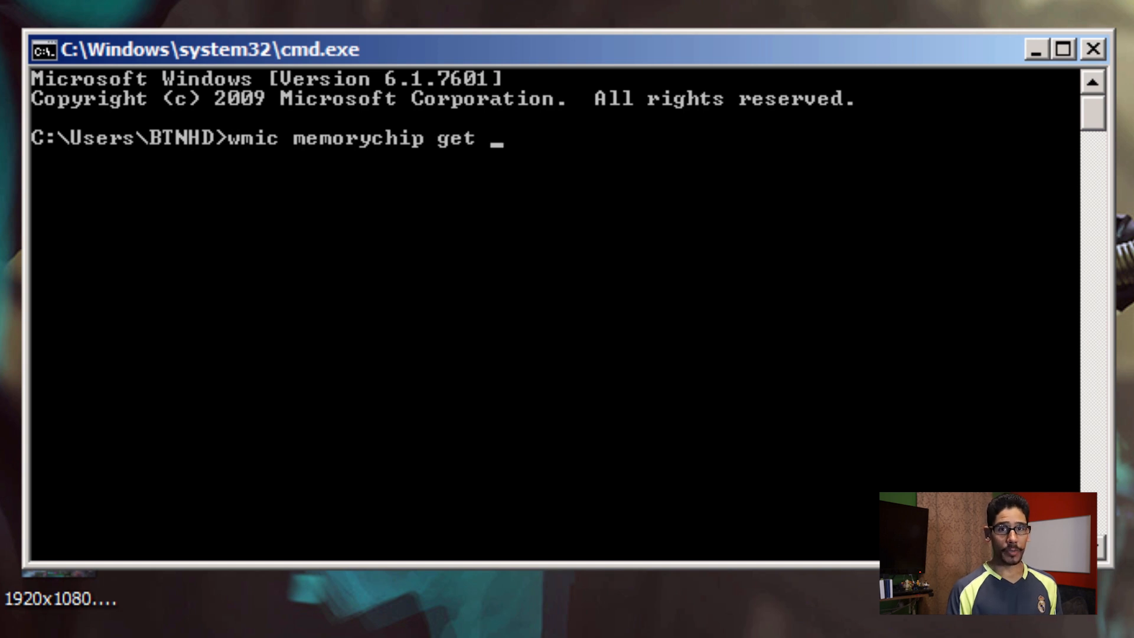
{"action": "type", "text": "banklabe"}
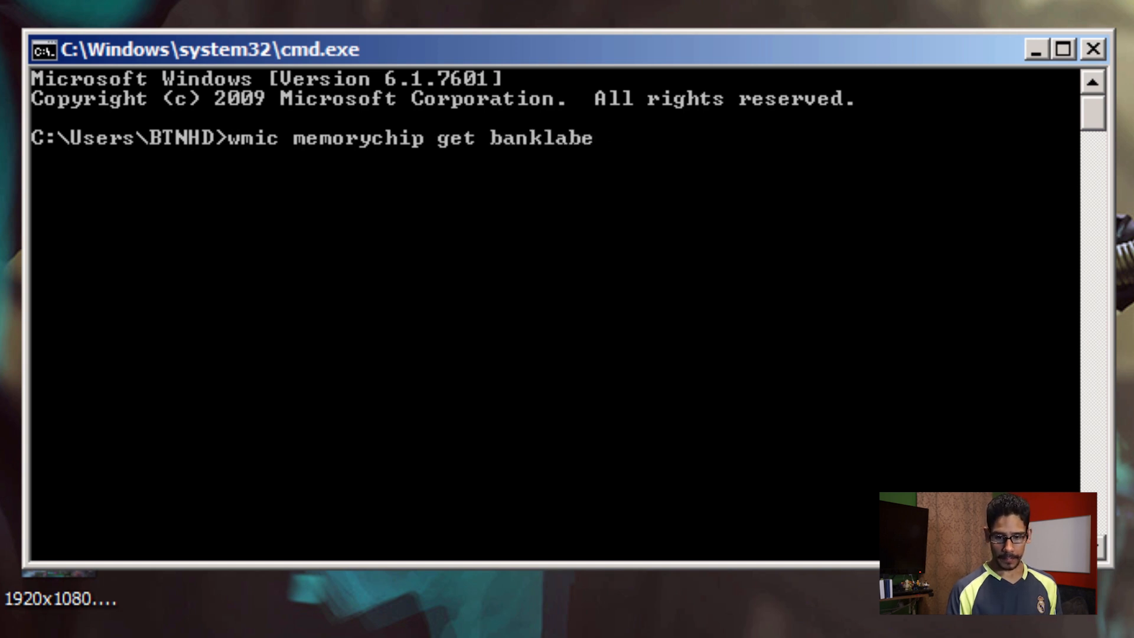
{"action": "type", "text": "l,devicelocator,"}
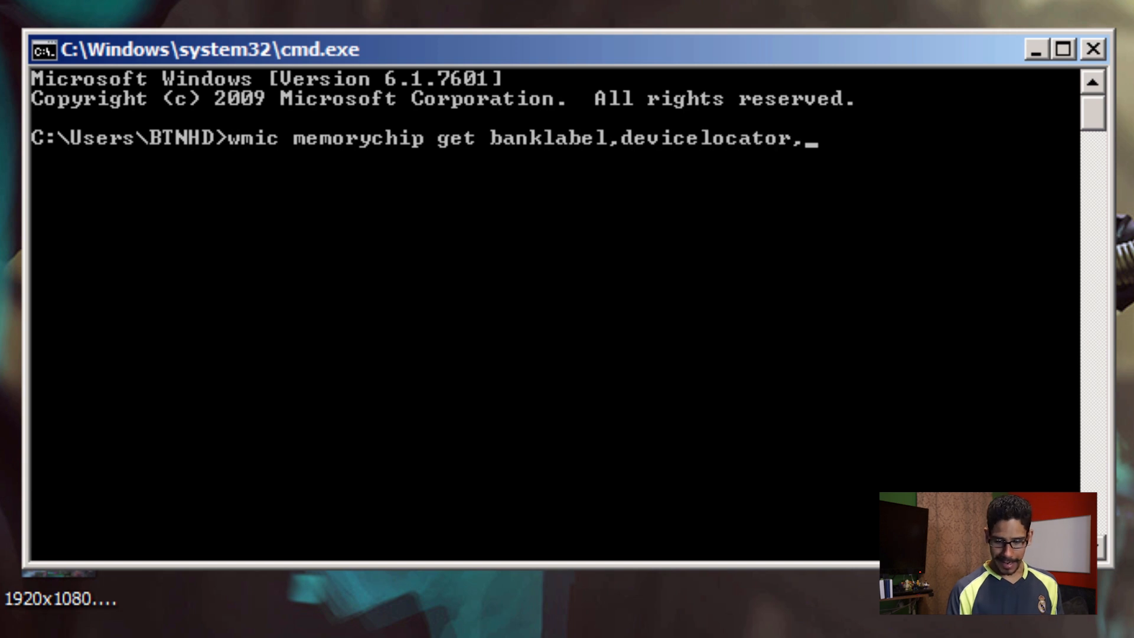
{"action": "type", "text": "capacity,tag"}
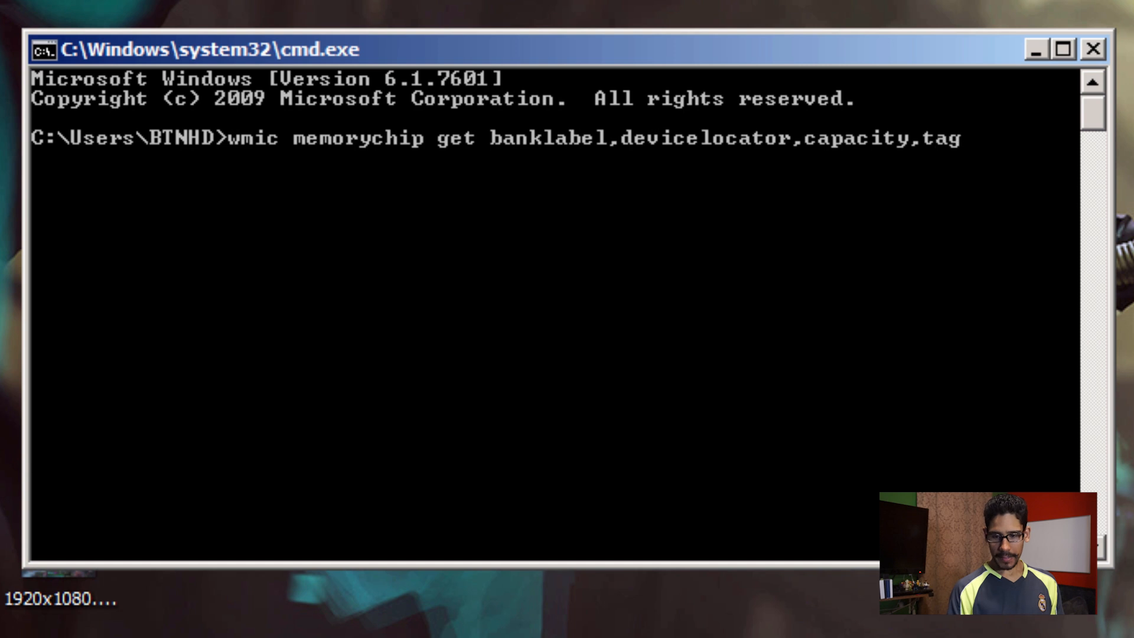
{"action": "key", "text": "enter"}
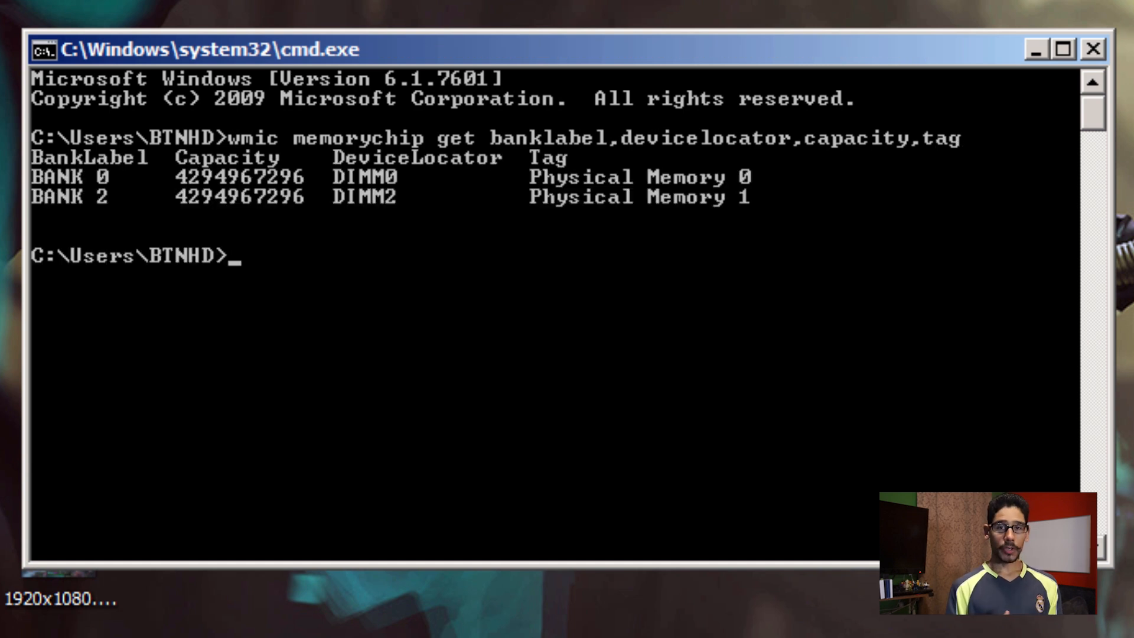